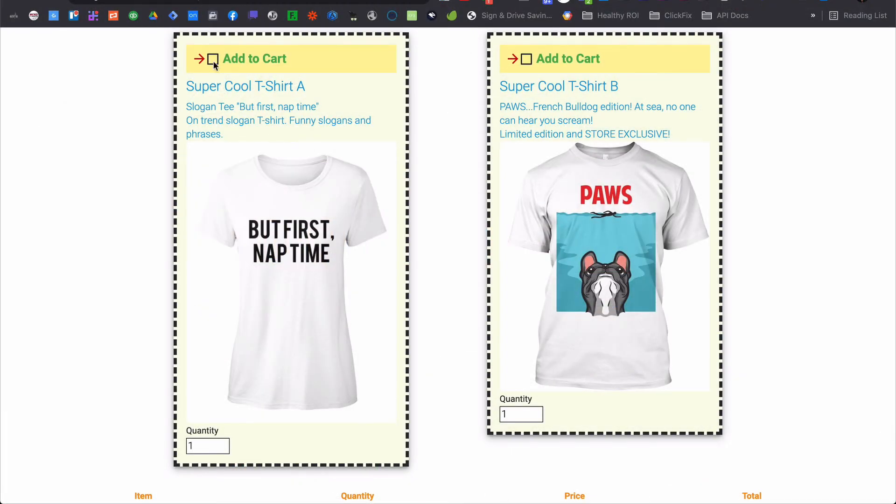
# Add Super Cool T-Shirt A at quantity 4 with 3 Blue shirts and a Yellow shirt
pyautogui.click(212, 61)
pyautogui.write('3')
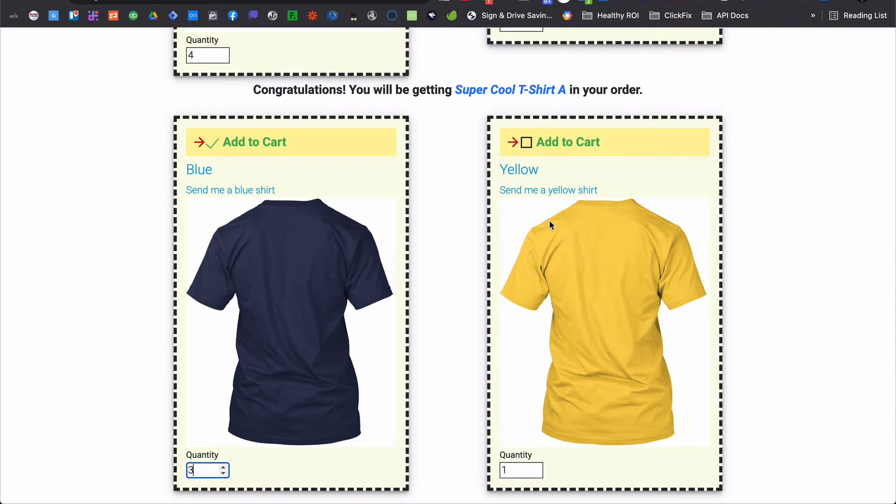
pyautogui.click(524, 142)
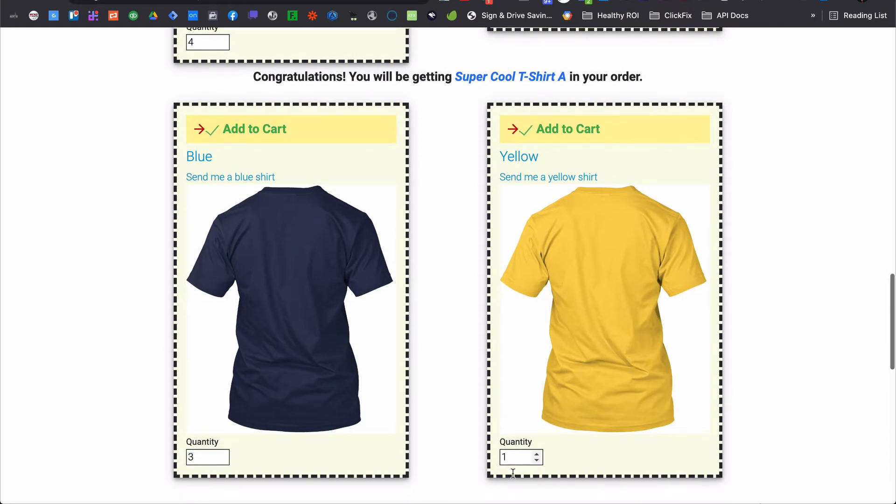
pyautogui.scroll(-3)
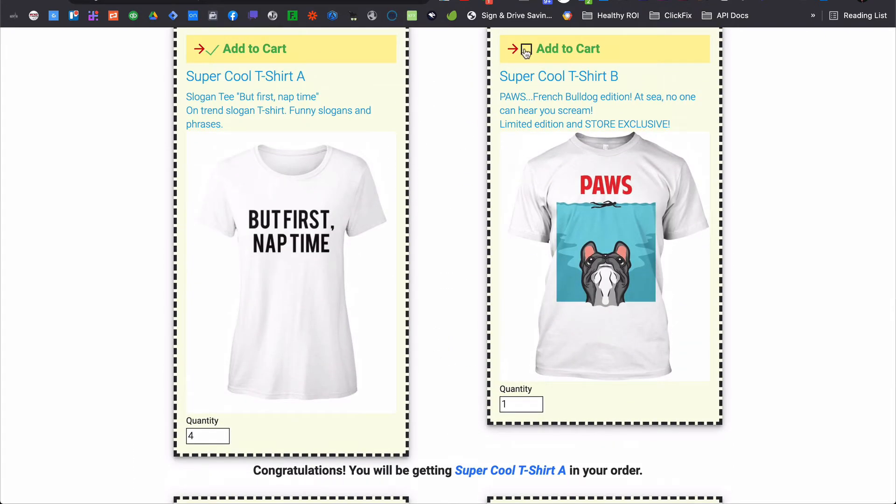
# Swap the bump to Super Cool T-Shirt B, drop Yellow and lower Blue by one, then review the $68 summary
pyautogui.click(526, 48)
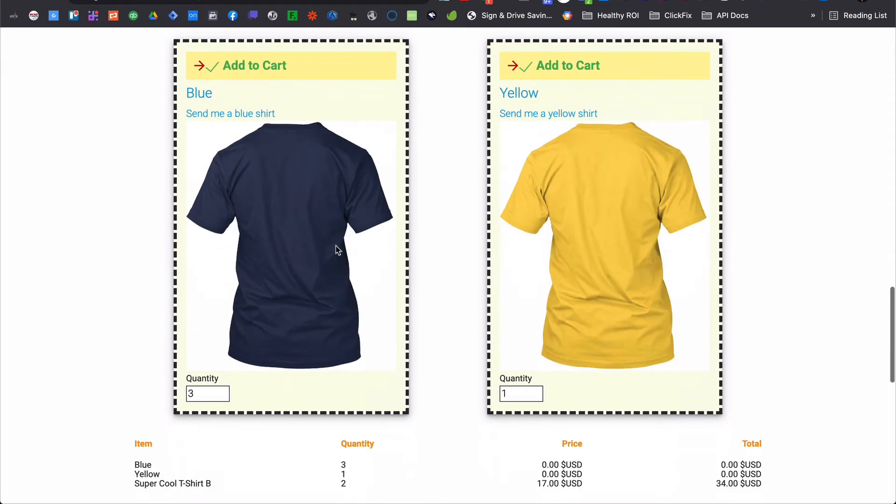
pyautogui.click(526, 66)
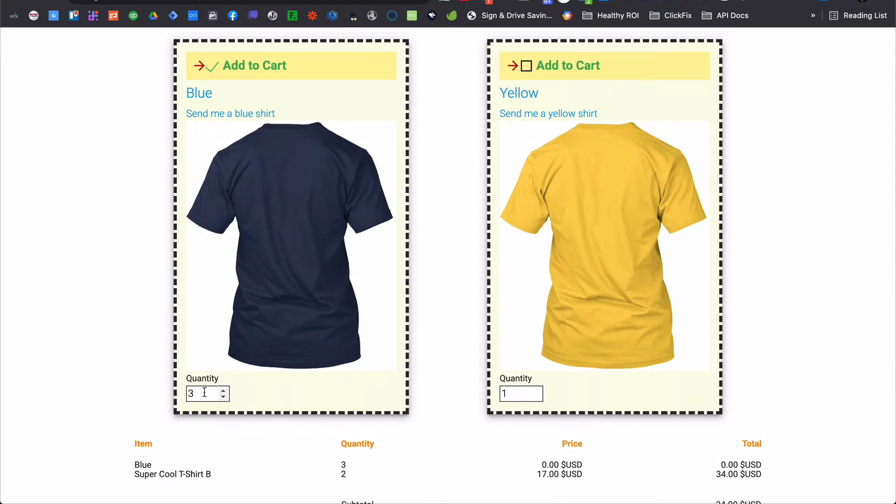
pyautogui.click(224, 398)
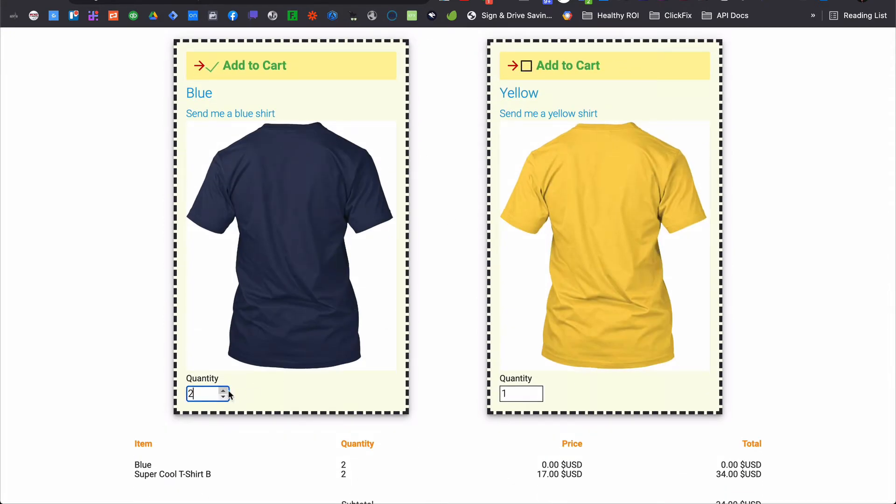
pyautogui.scroll(-3)
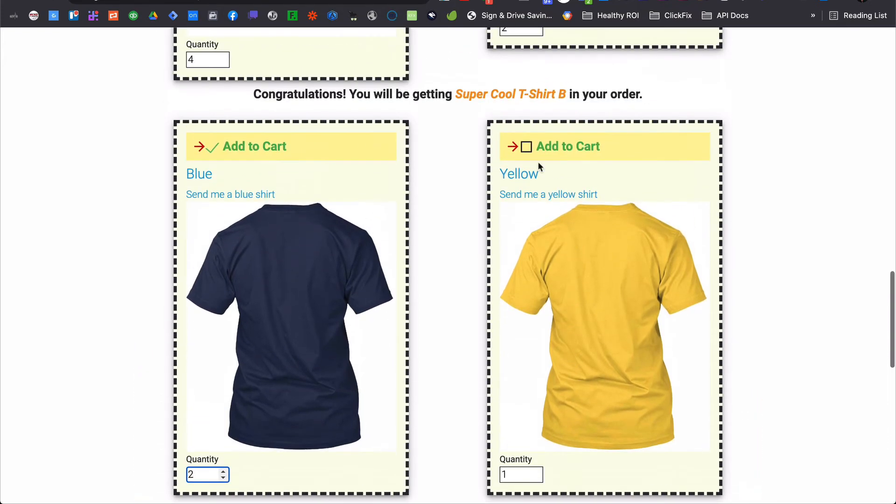
pyautogui.scroll(-3)
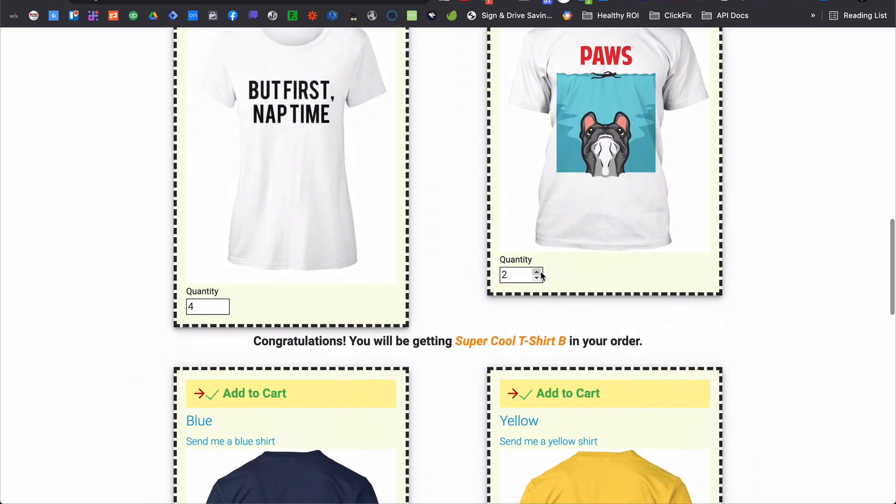
pyautogui.scroll(-3)
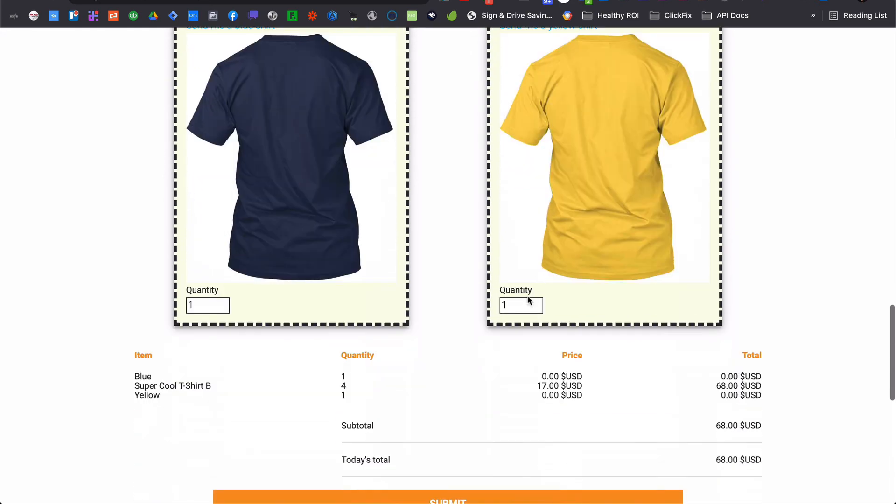
# Set Yellow quantity to 3 and switch the bump back to T-Shirt A for a $76 total
pyautogui.write('3')
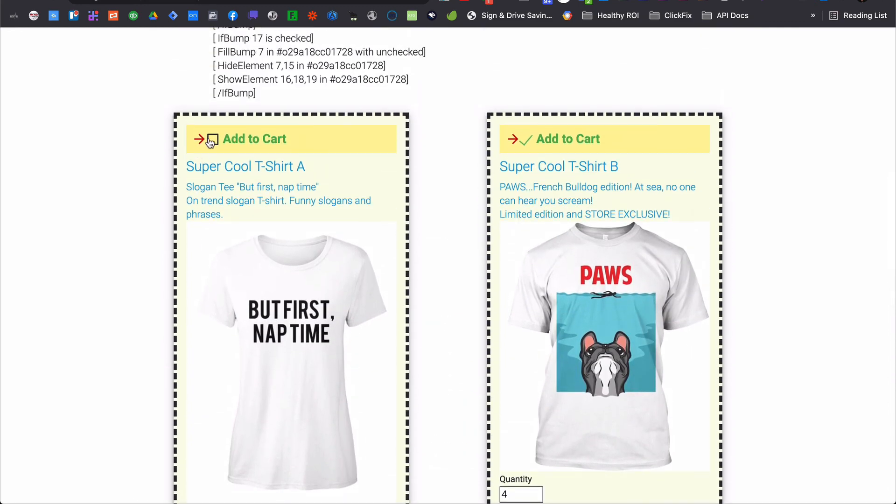
pyautogui.click(254, 139)
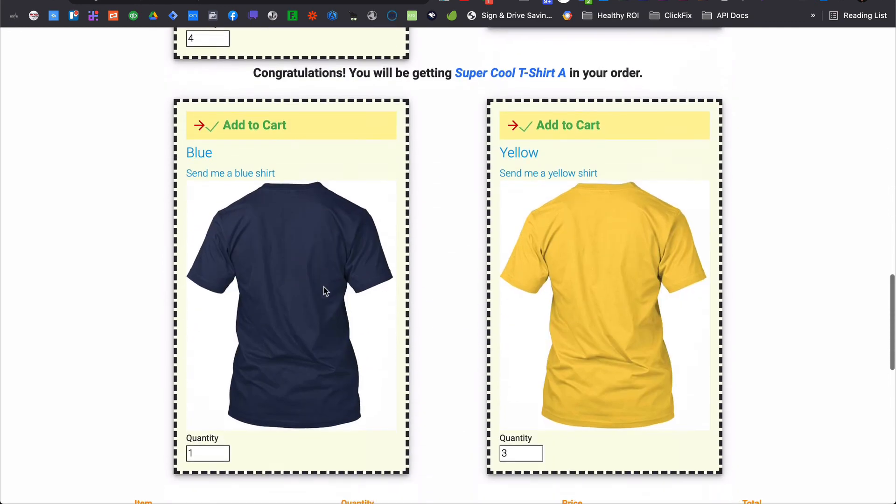
pyautogui.scroll(-3)
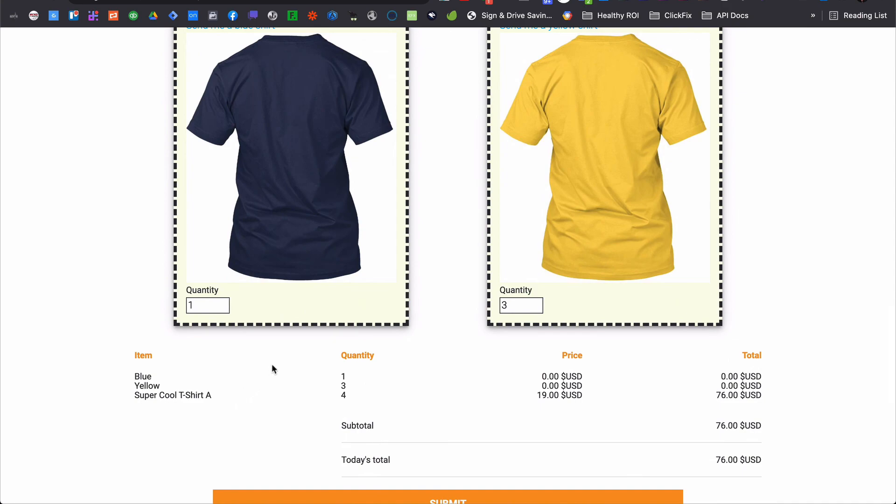